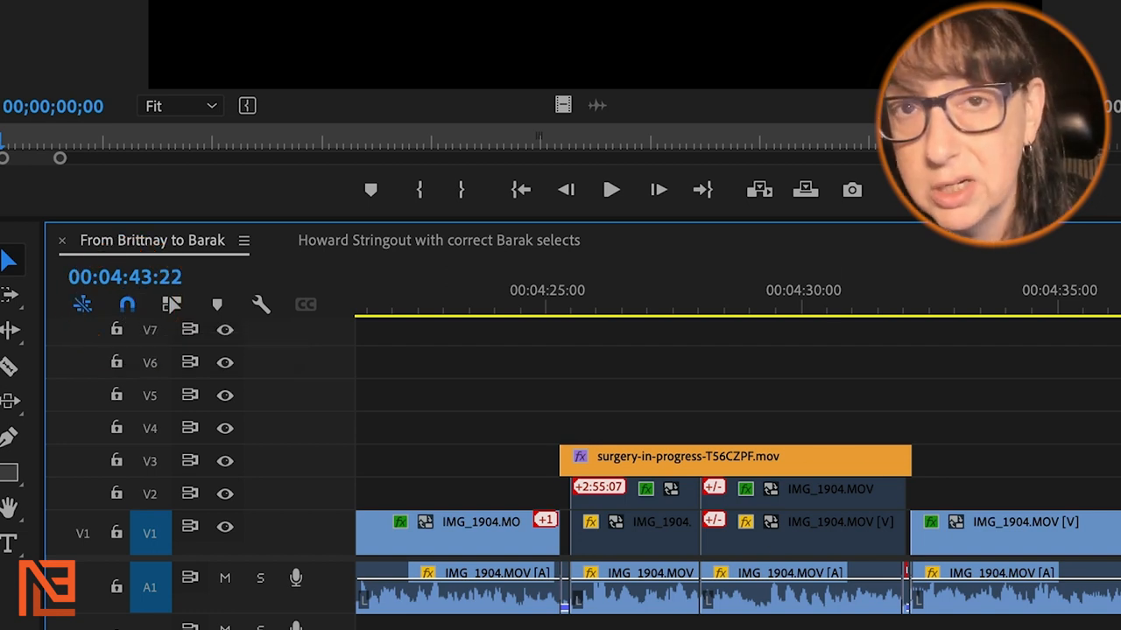
mouse_move(216, 293)
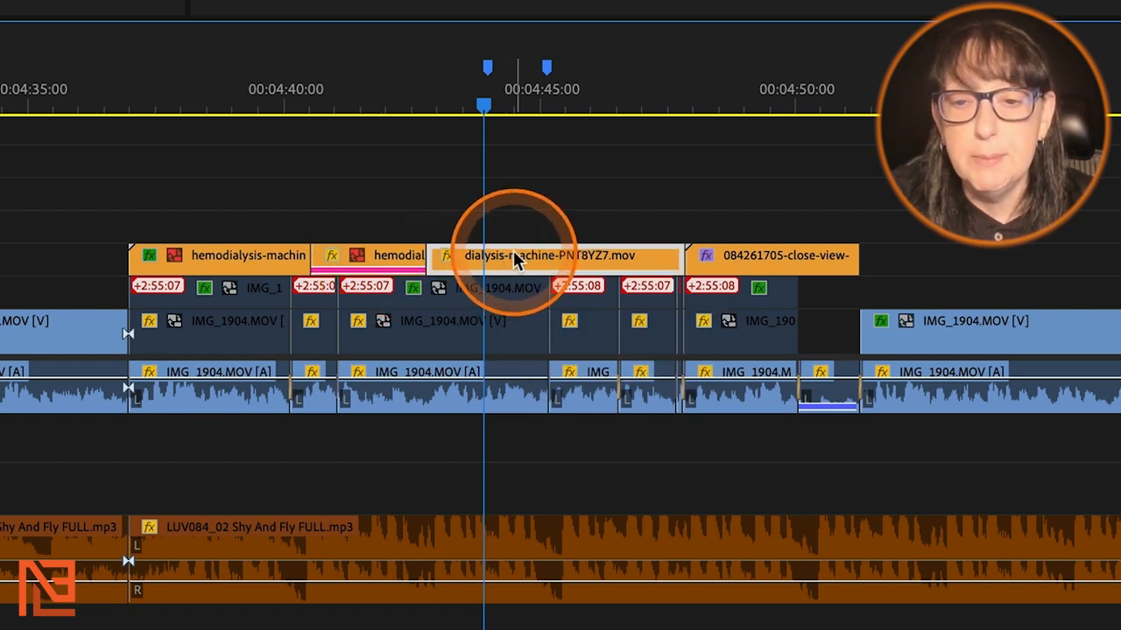
Move the dialysis-machine clip ahead of the shorter hemodialysis clip on V3
drag(517, 255, 416, 255)
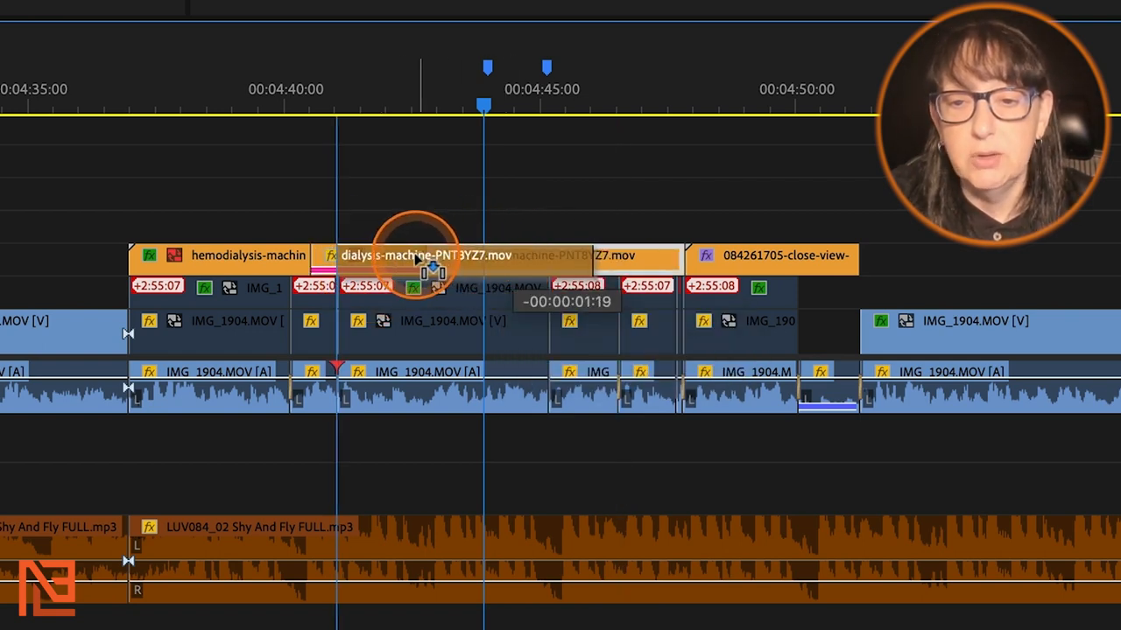
drag(415, 258, 398, 258)
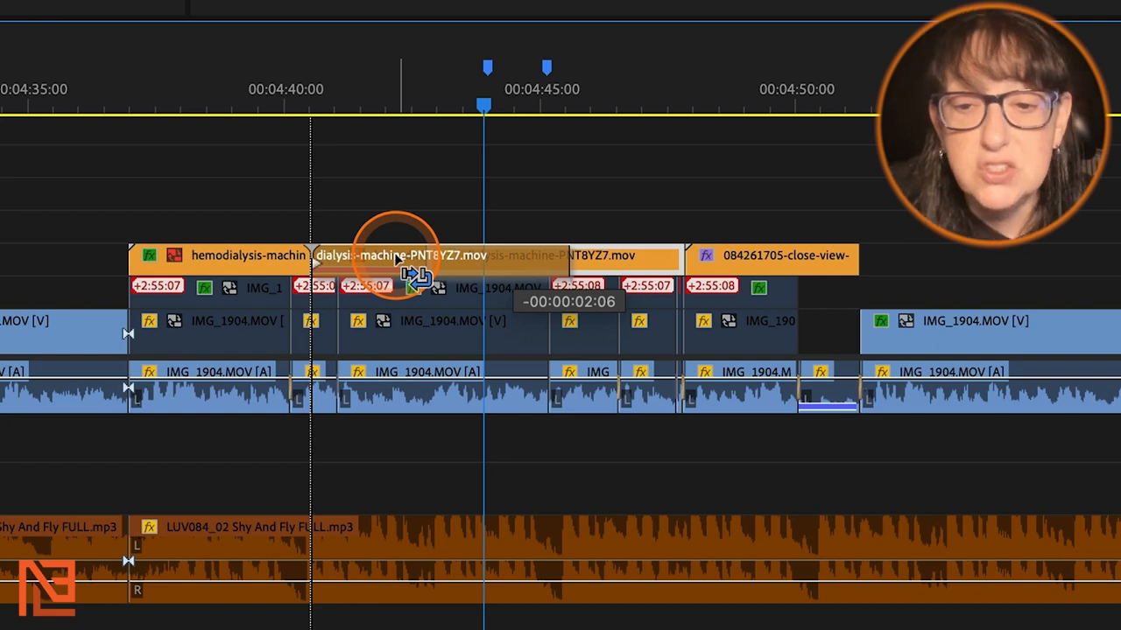
drag(398, 258, 368, 258)
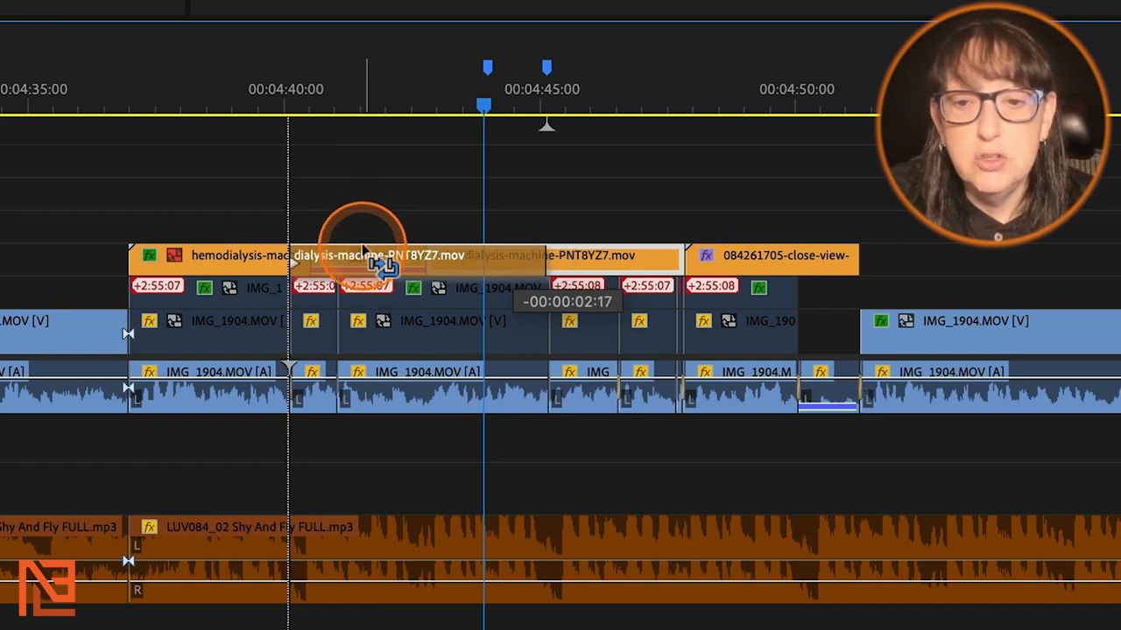
drag(390, 262, 390, 232)
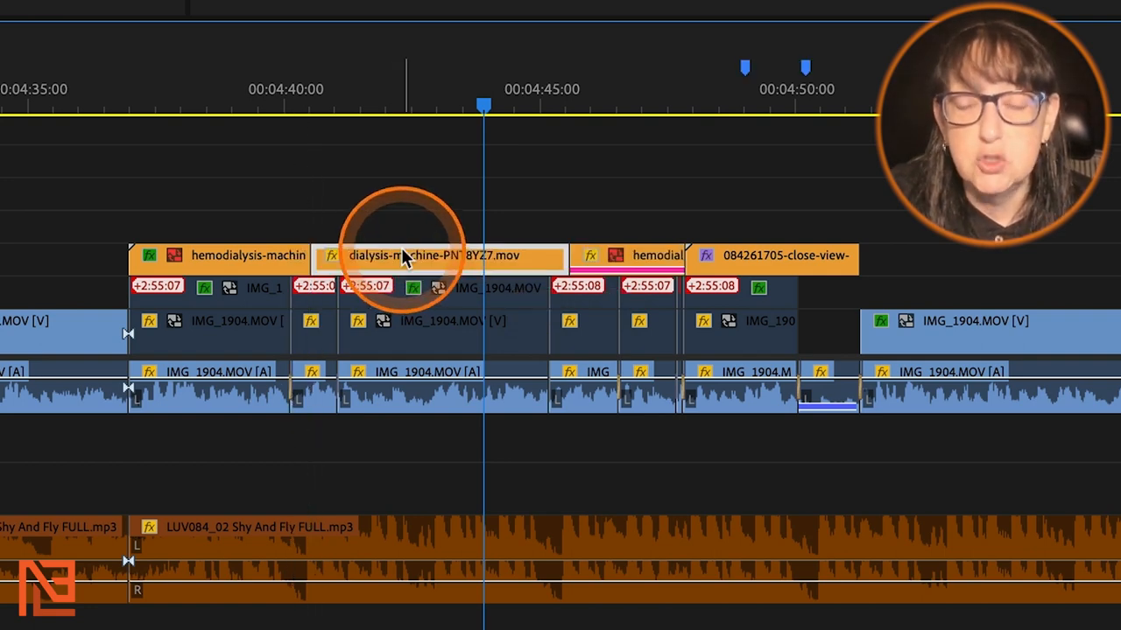
mouse_move(604, 271)
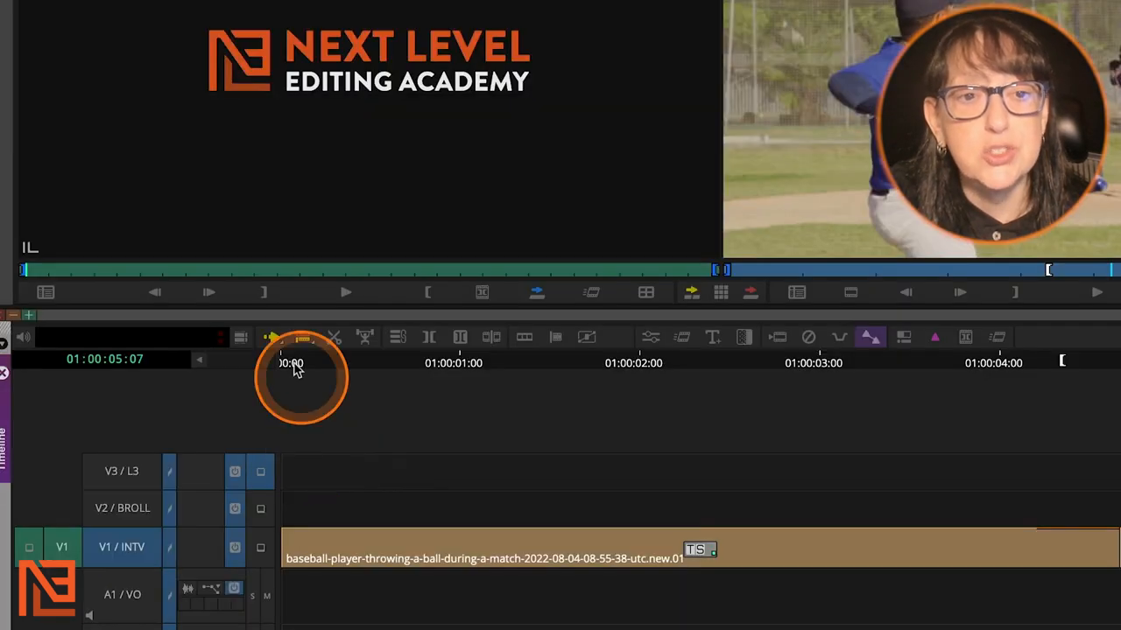
mouse_move(274, 340)
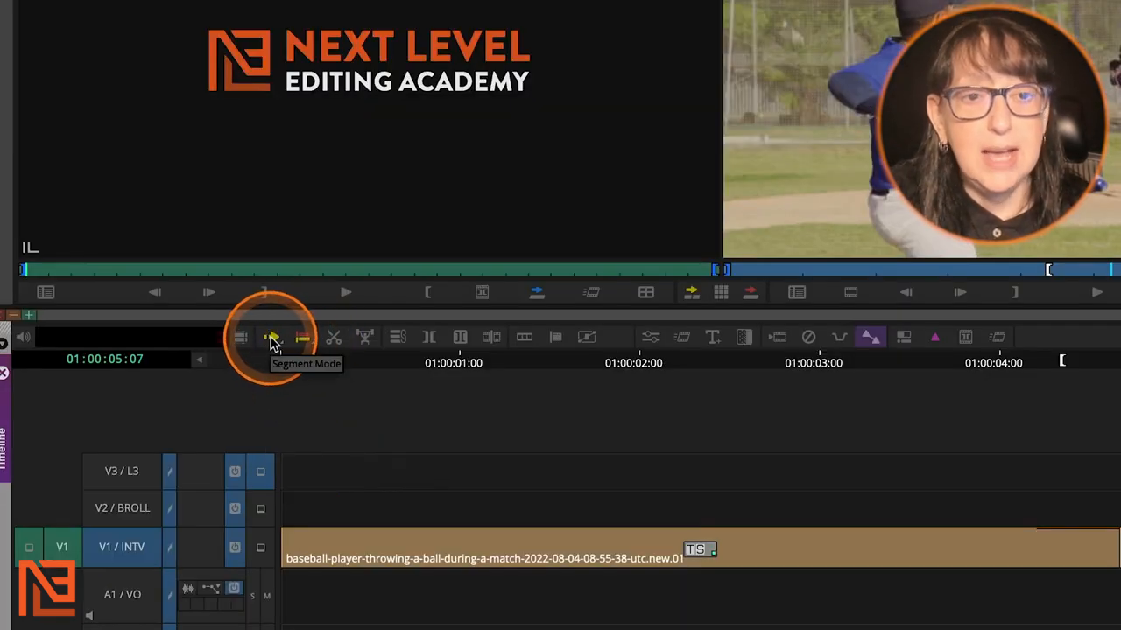
Turn on Segment Mode (Lift/Overwrite) in the Avid timeline toolbar
click(272, 338)
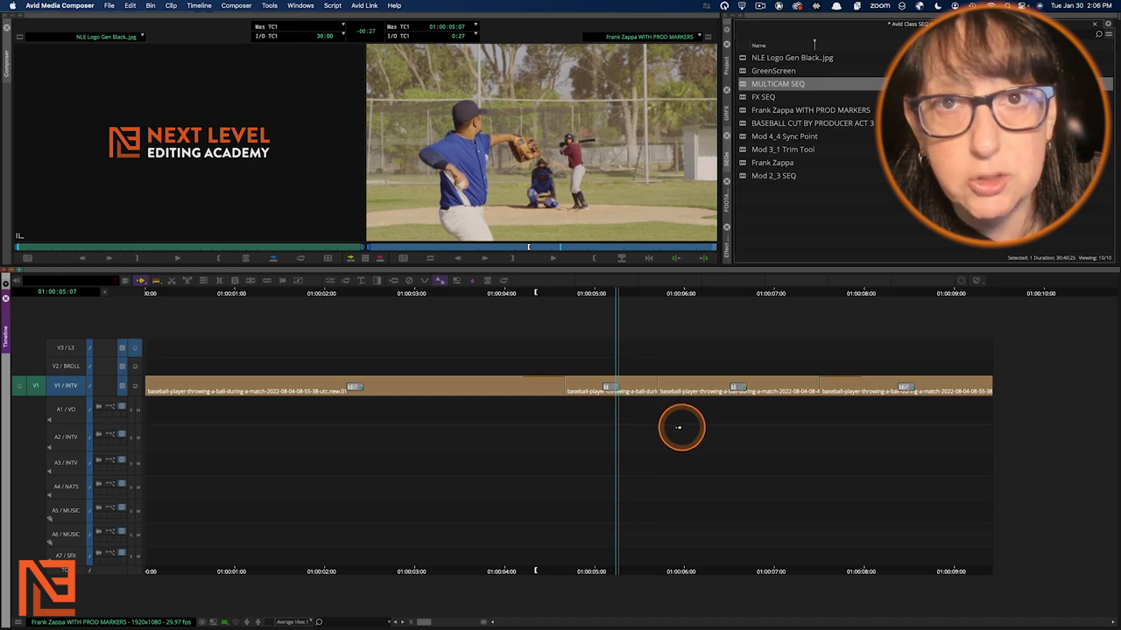
mouse_move(594, 385)
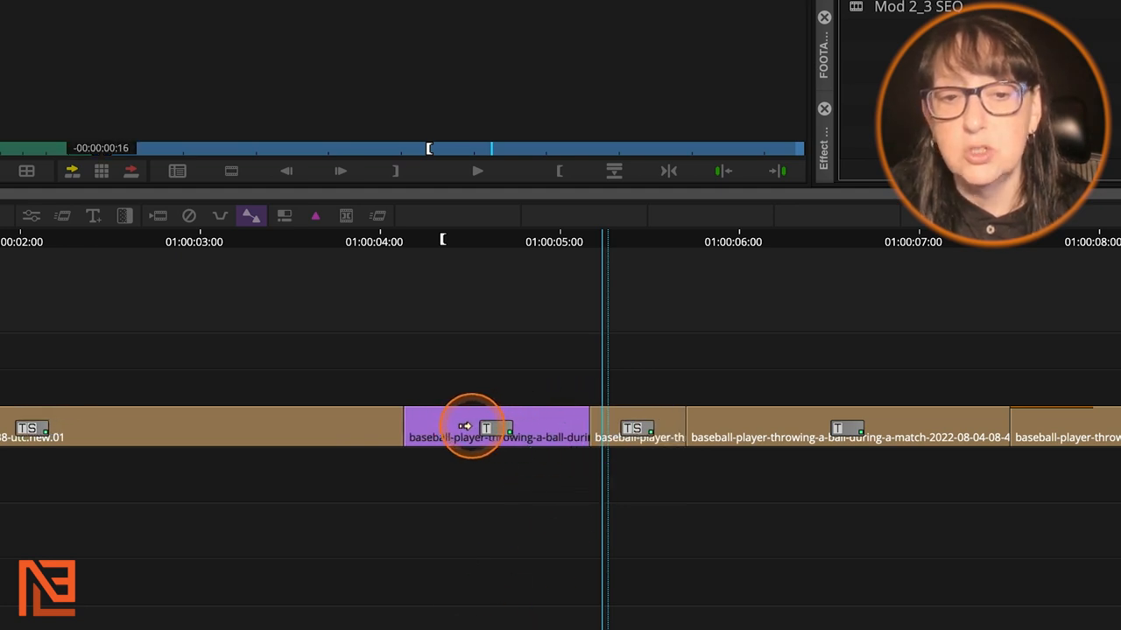
Drag the short pitcher clip on V1 past its short neighbour near five seconds
drag(473, 428, 390, 428)
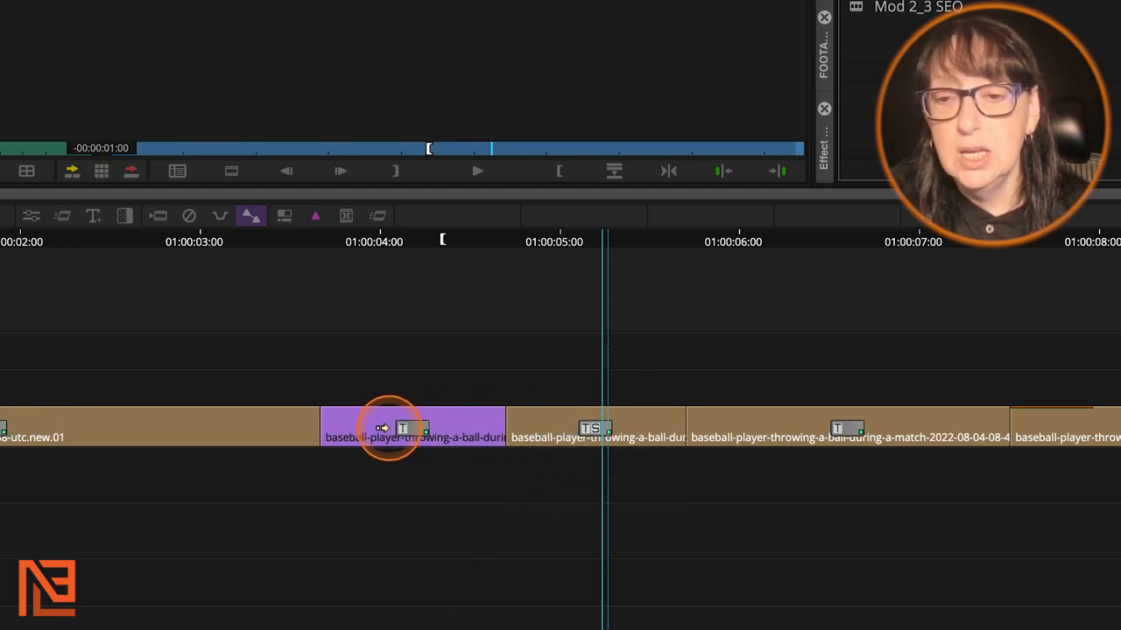
drag(390, 429, 678, 427)
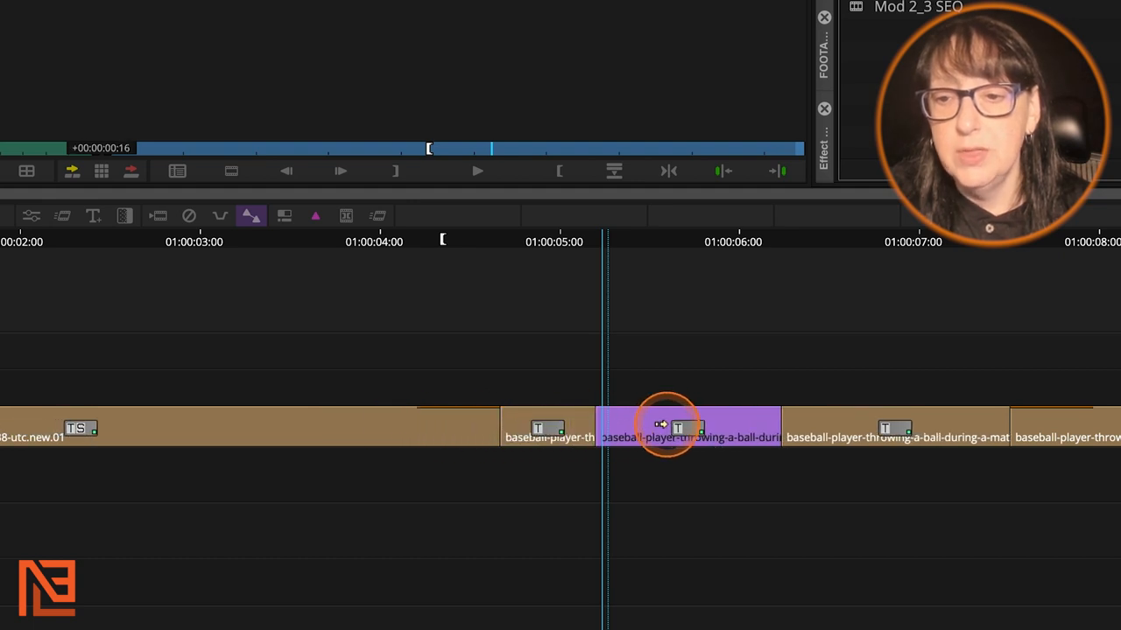
drag(687, 427, 569, 427)
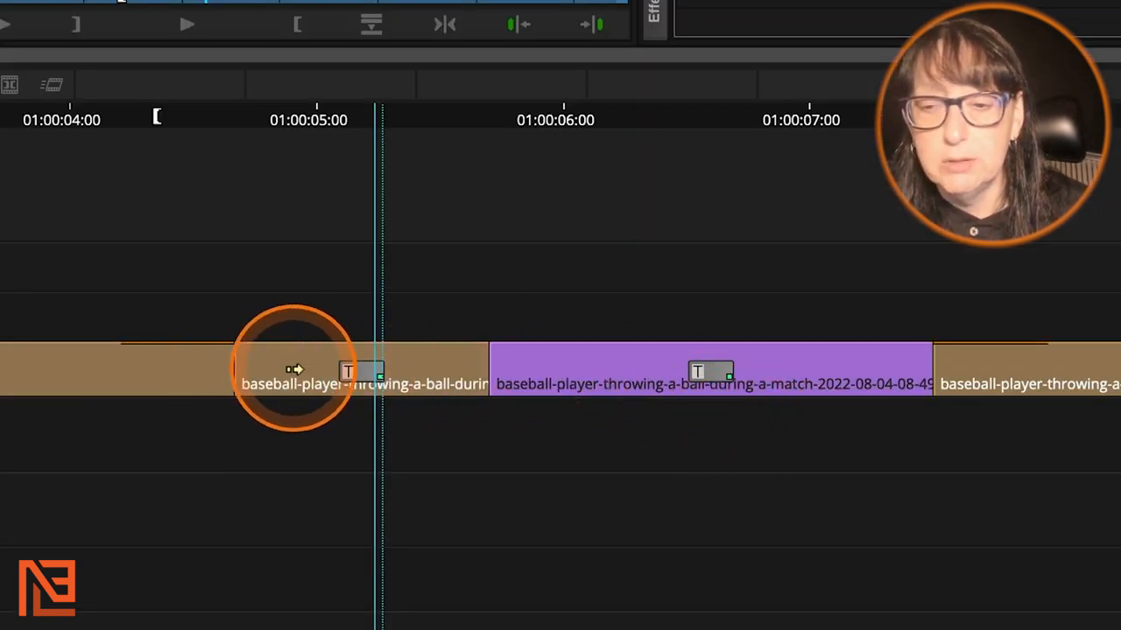
mouse_move(602, 366)
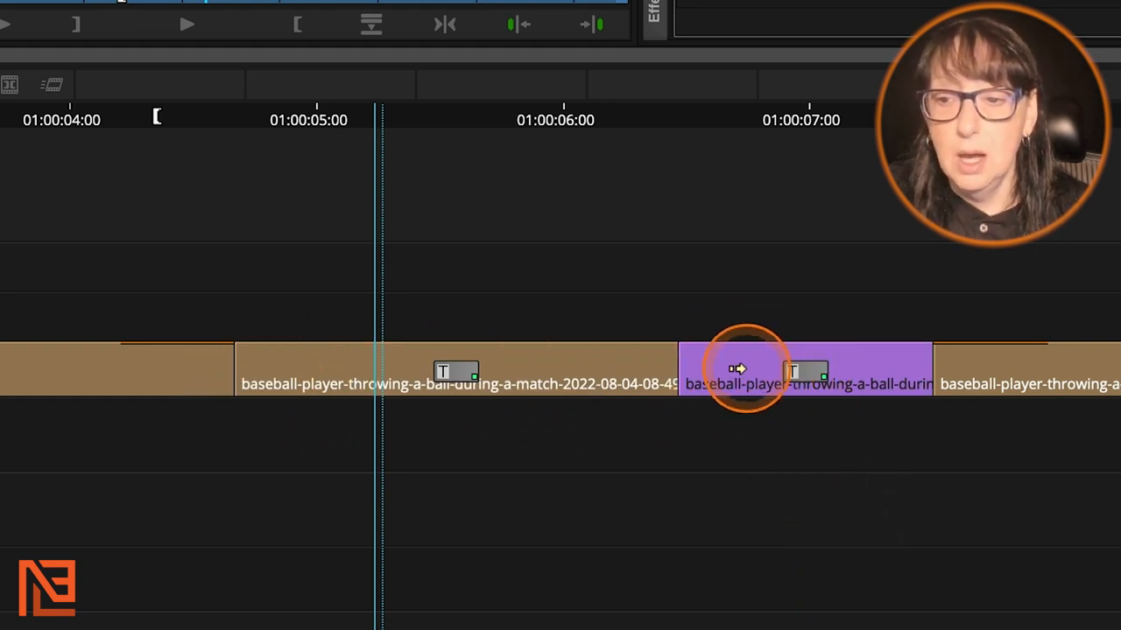
drag(748, 368, 354, 368)
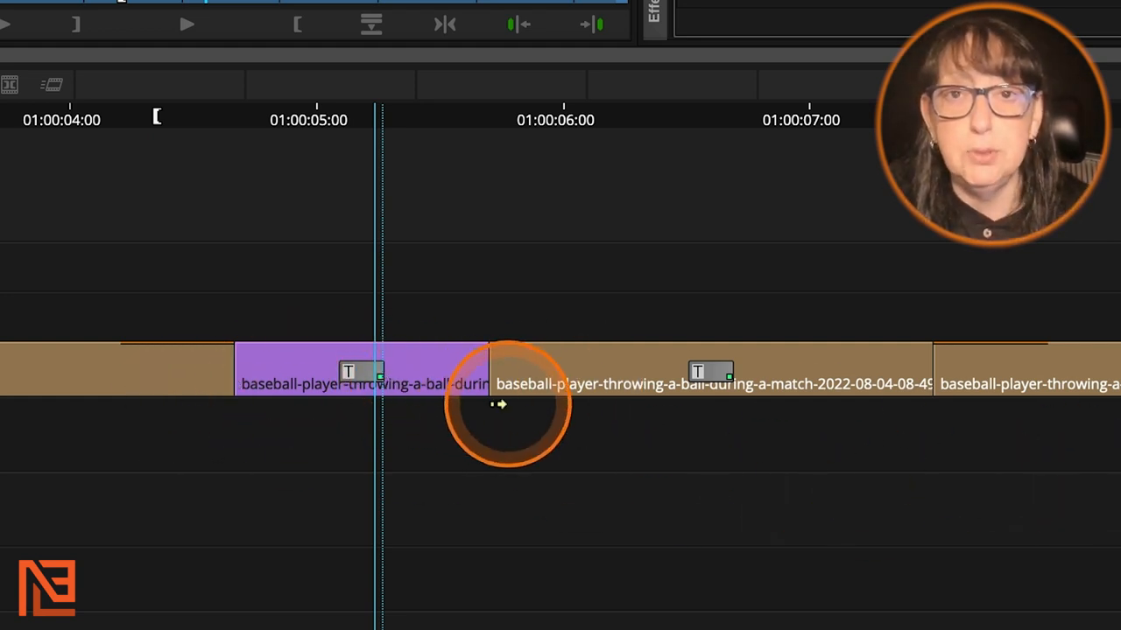
Drag the long throwing clip in front of the short pitcher segment
click(613, 354)
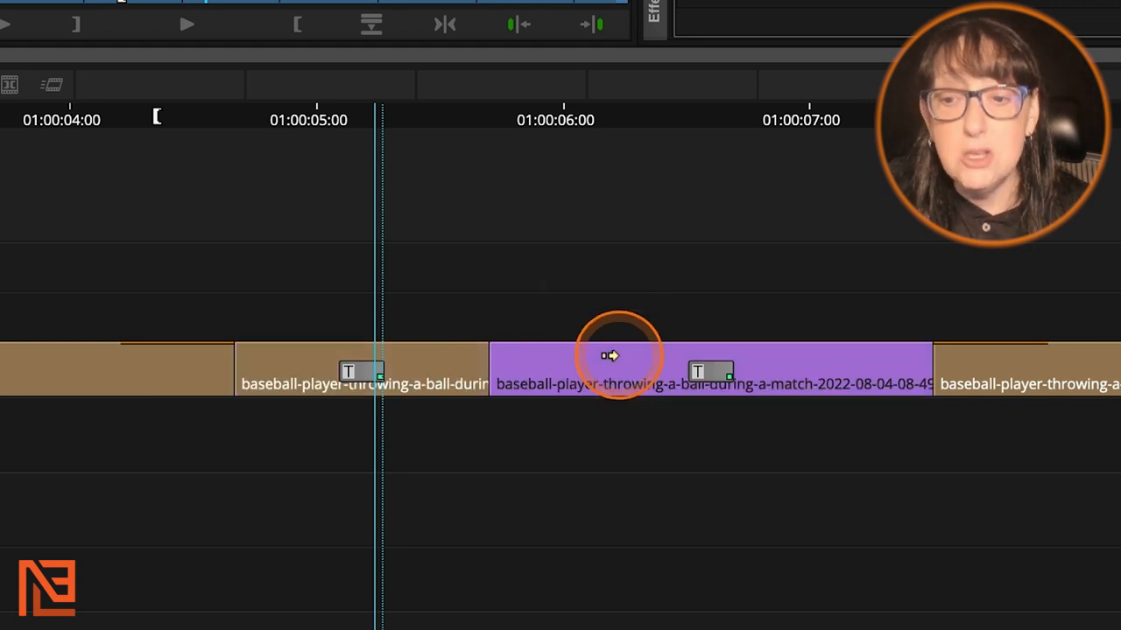
drag(613, 355, 473, 373)
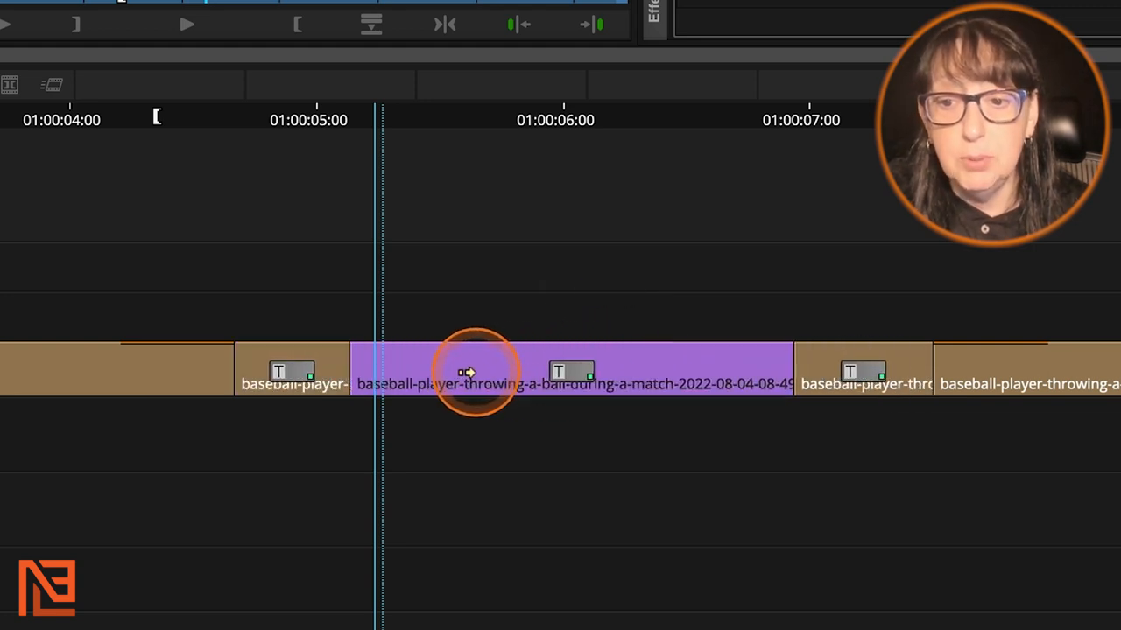
mouse_move(258, 346)
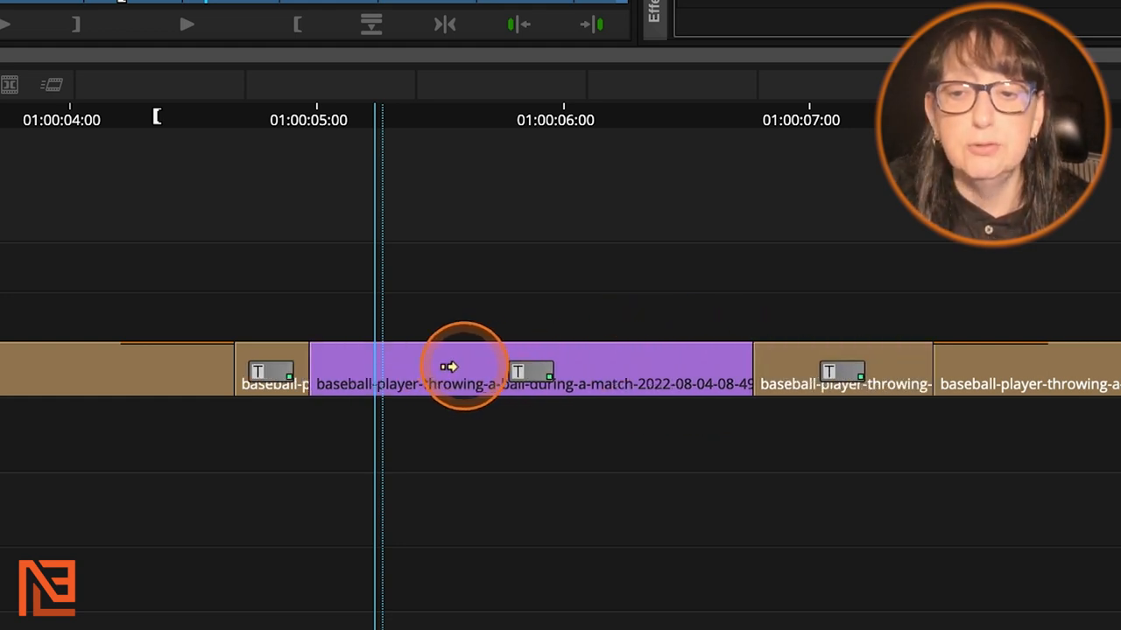
drag(451, 366, 284, 376)
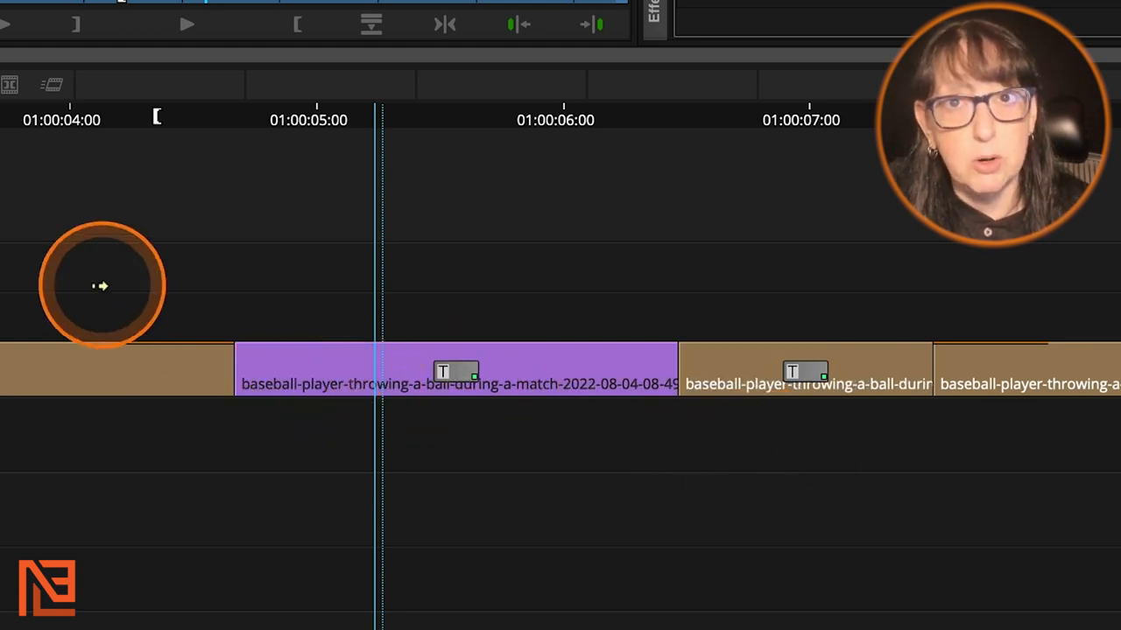
mouse_move(219, 342)
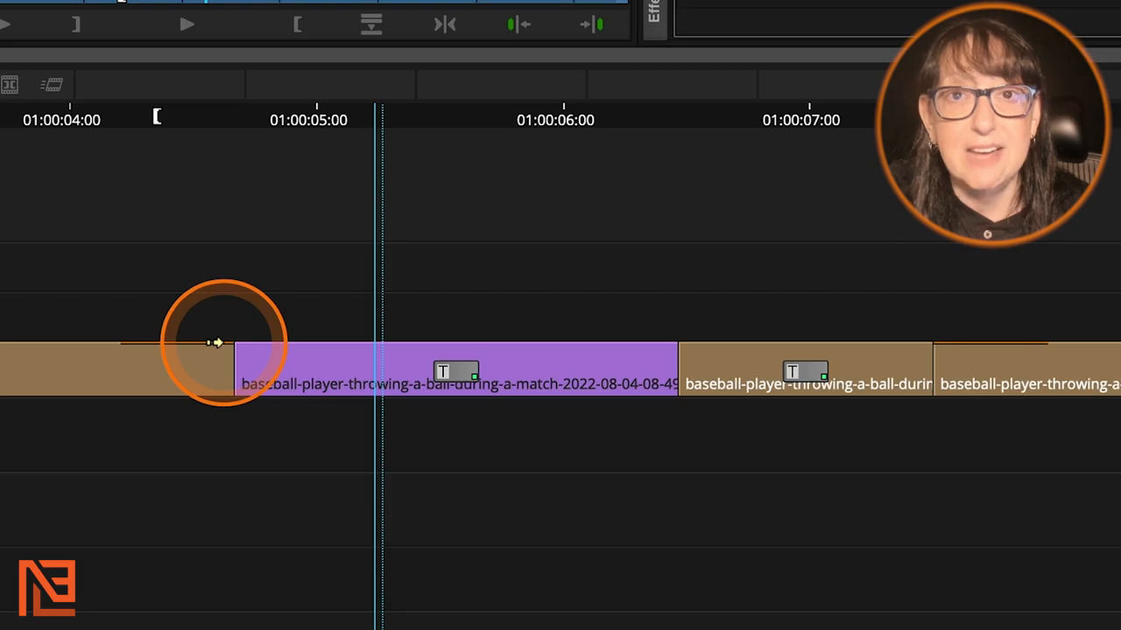